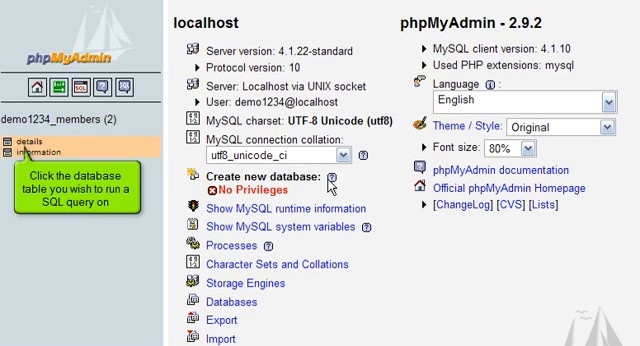
Open the demo1234_members database to list its details and information tables
left_click(38, 139)
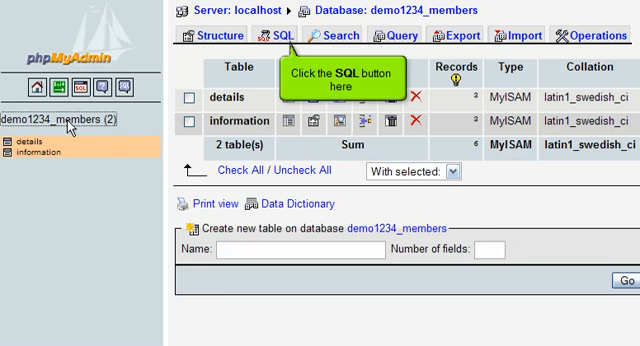
mouse_move(262, 48)
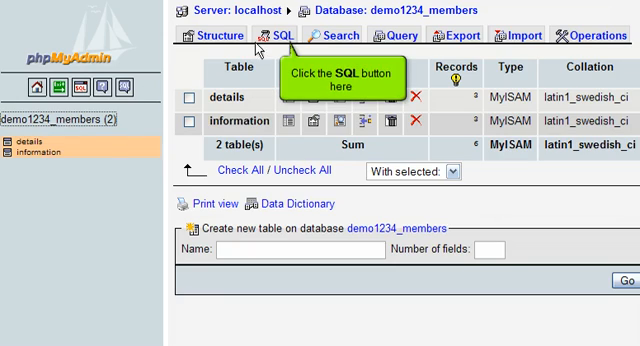
Enter the query ALTER TABLE `details` DROP `address` in the SQL box
left_click(284, 35)
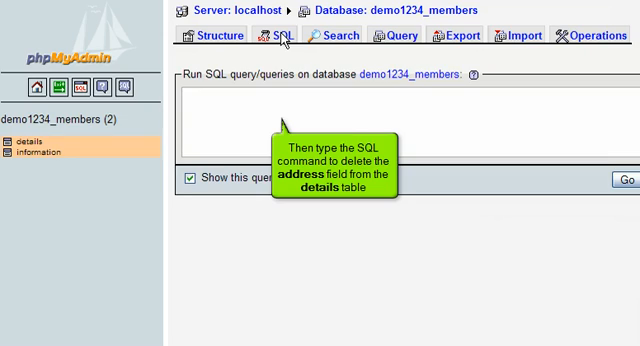
type("ALTER")
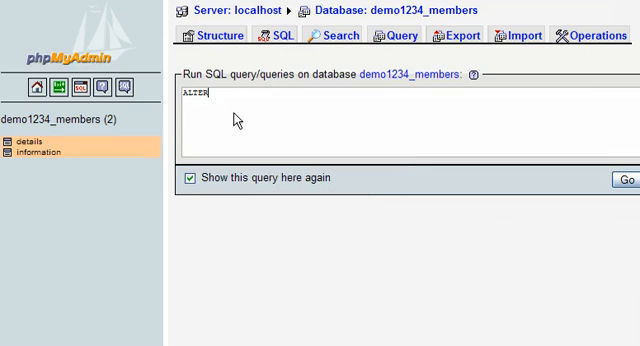
type("TABLE `details` DROP `address")
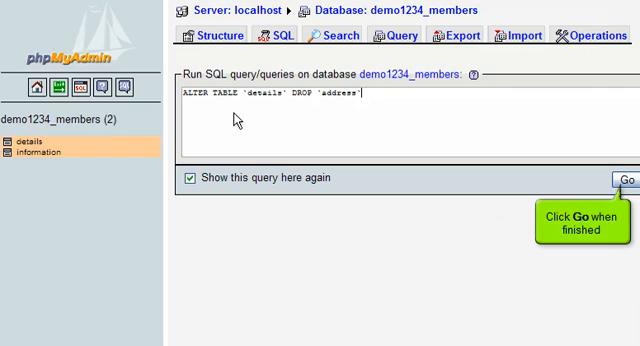
mouse_move(487, 160)
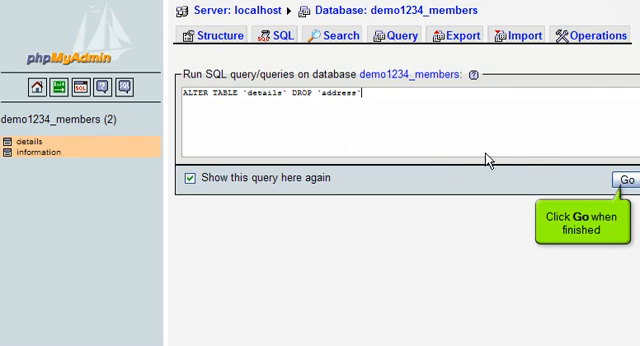
Run and confirm the query dropping address from the details table
left_click(624, 180)
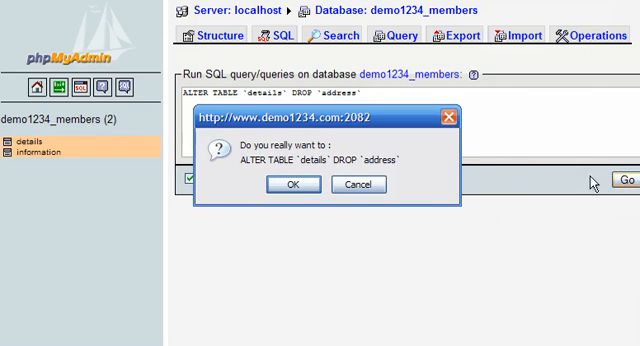
left_click(293, 184)
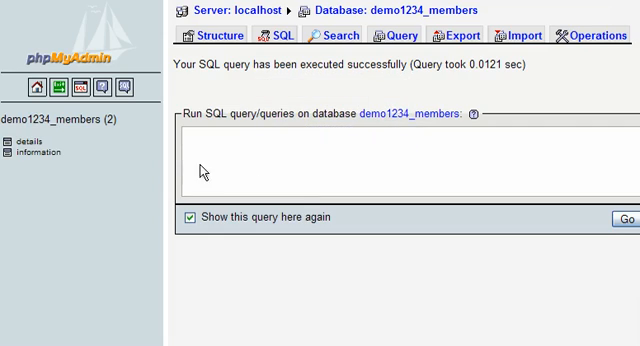
Verify details now holds only id, name and telephone, then go to the server home
left_click(27, 139)
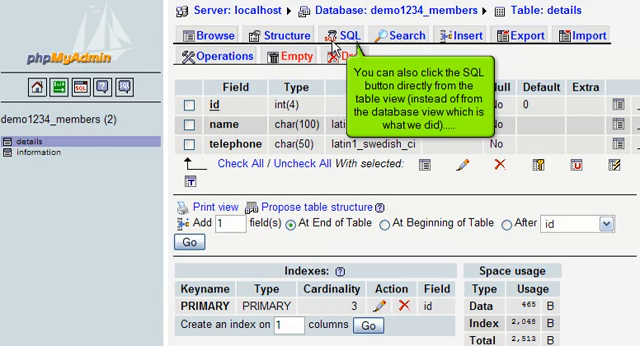
left_click(333, 35)
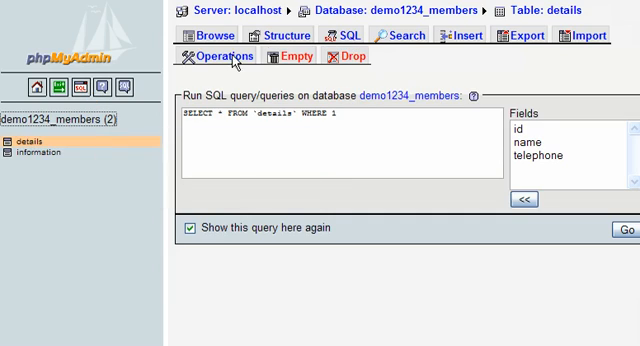
left_click(36, 91)
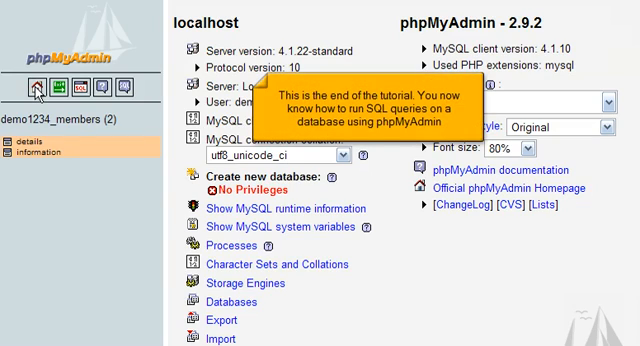